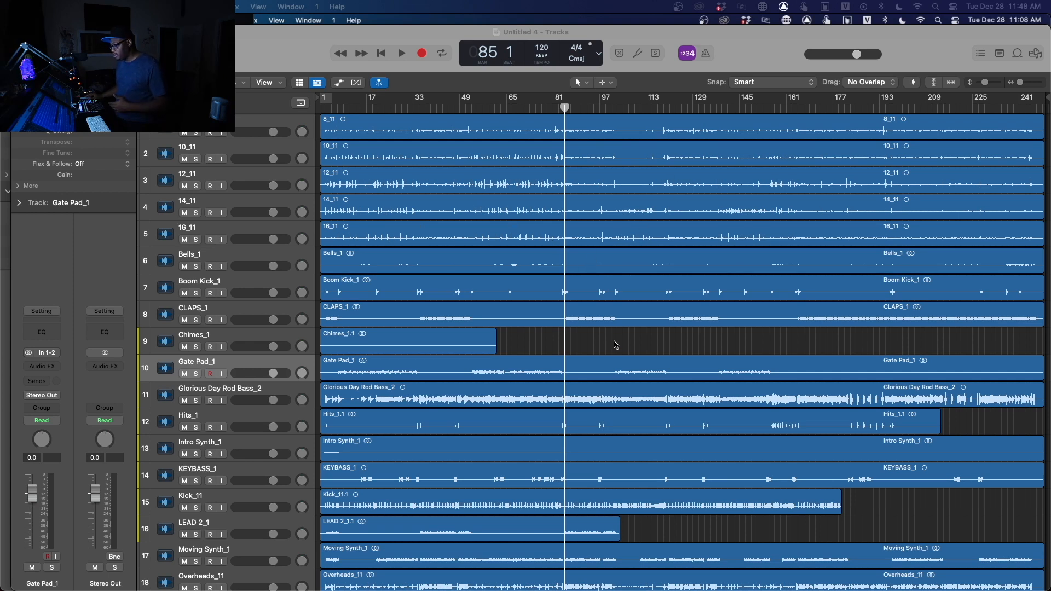
# - Scroll through the Glorious Day tracks, move the playhead around and briefly audition the mix
pyautogui.scroll(-3)
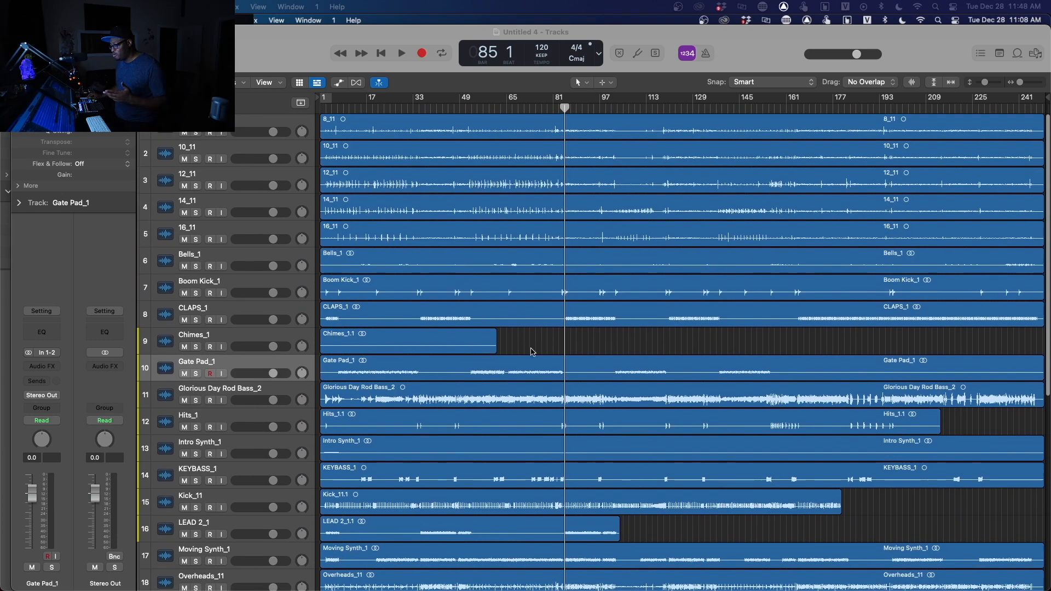
pyautogui.click(407, 342)
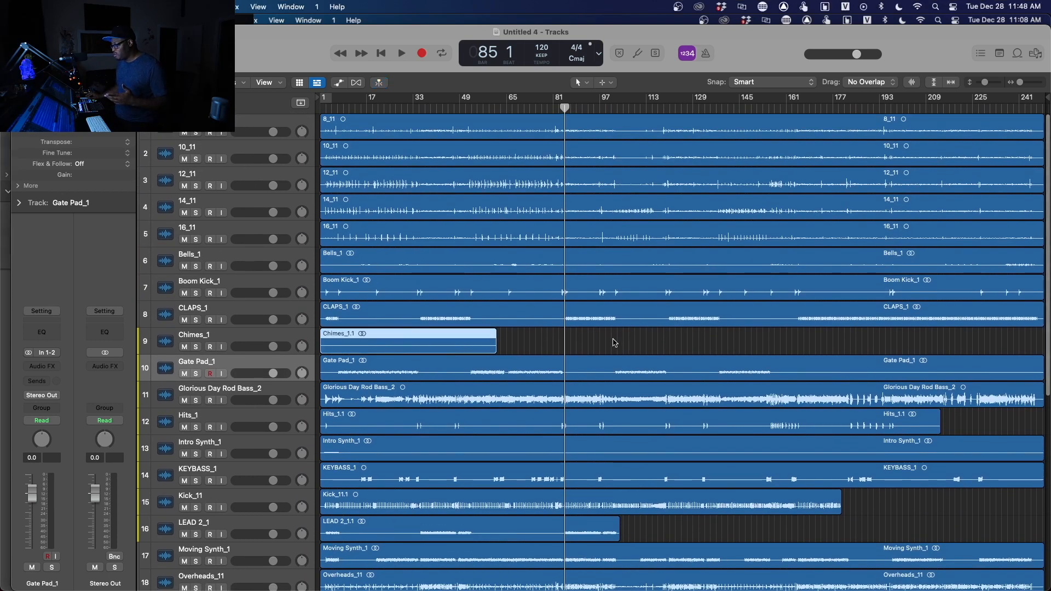
pyautogui.scroll(-3)
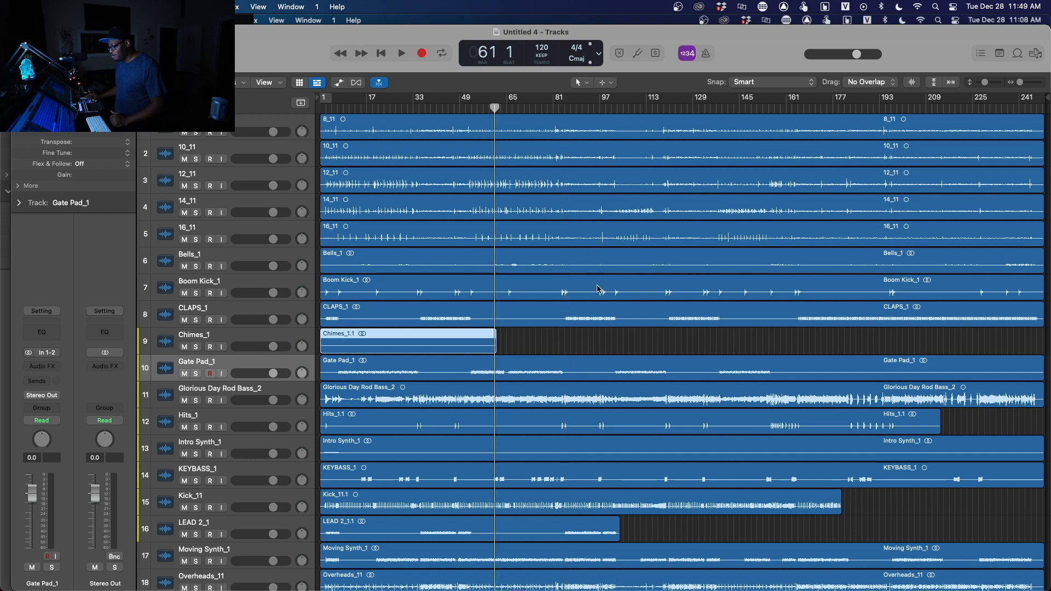
pyautogui.click(639, 98)
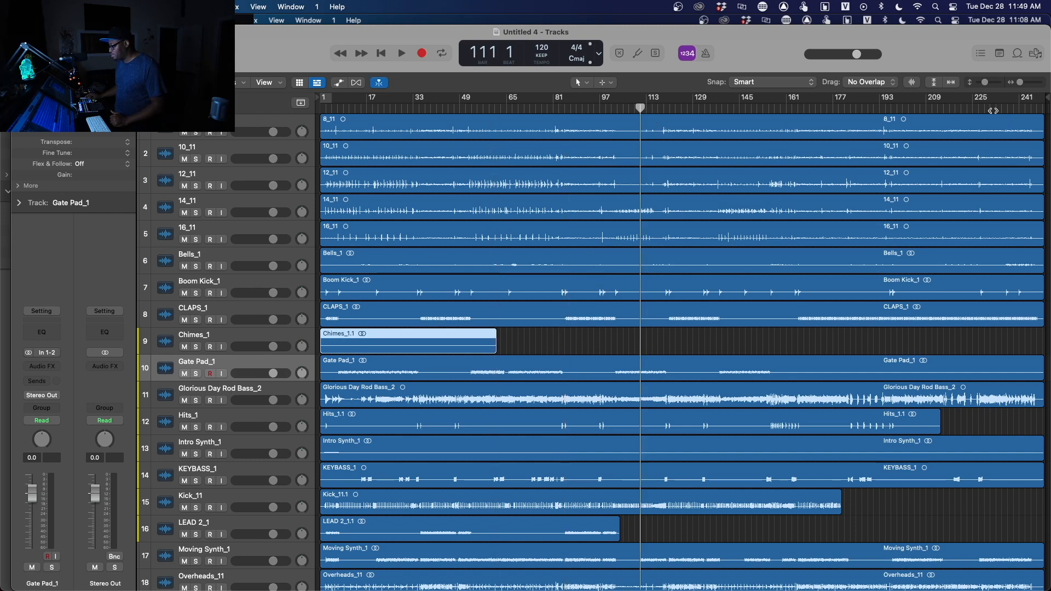
pyautogui.click(964, 107)
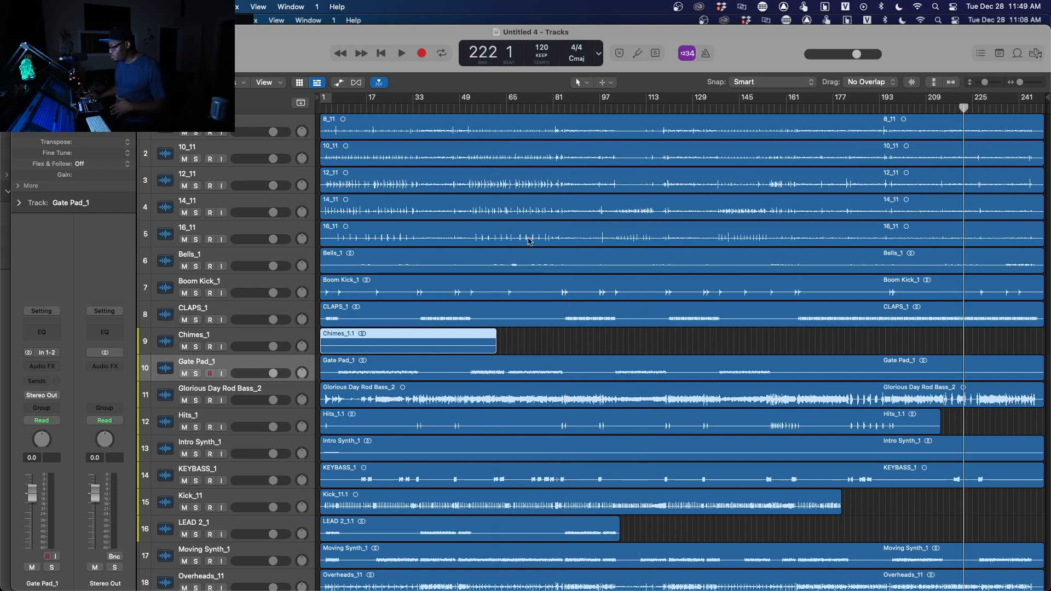
pyautogui.moveTo(757, 276)
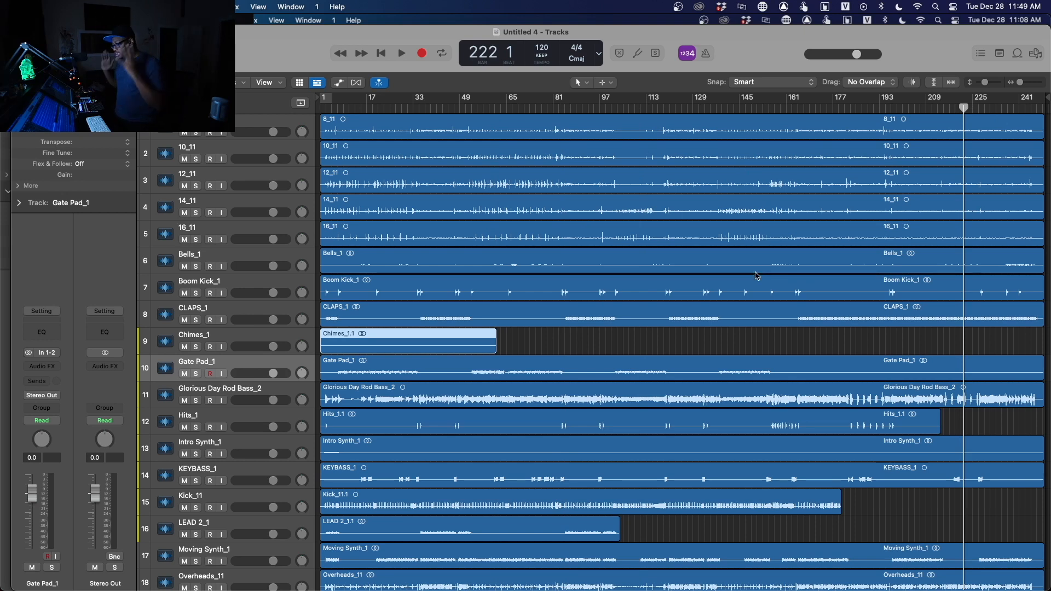
pyautogui.moveTo(610, 121)
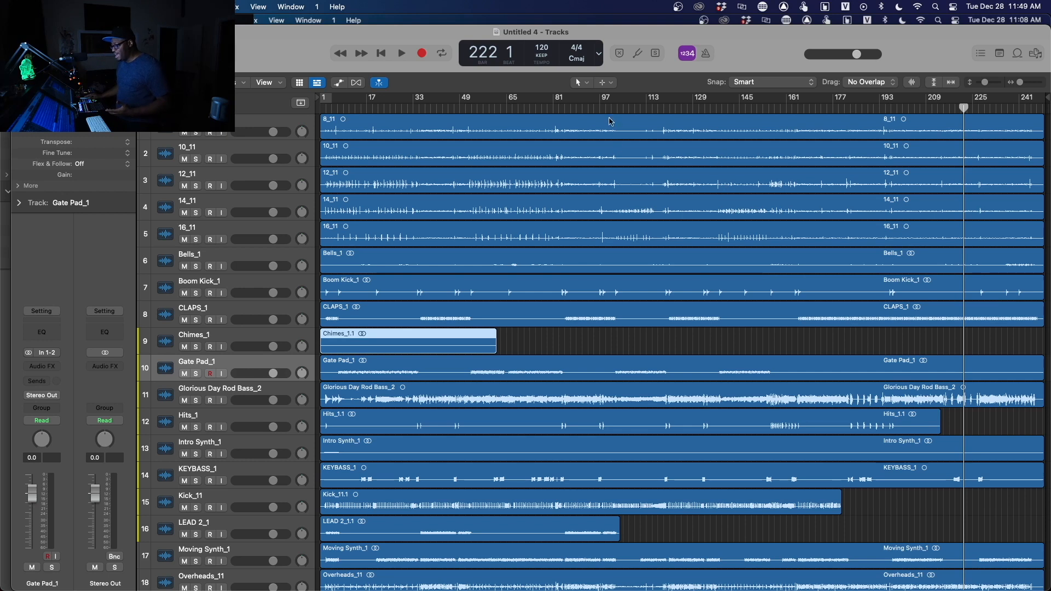
pyautogui.click(564, 107)
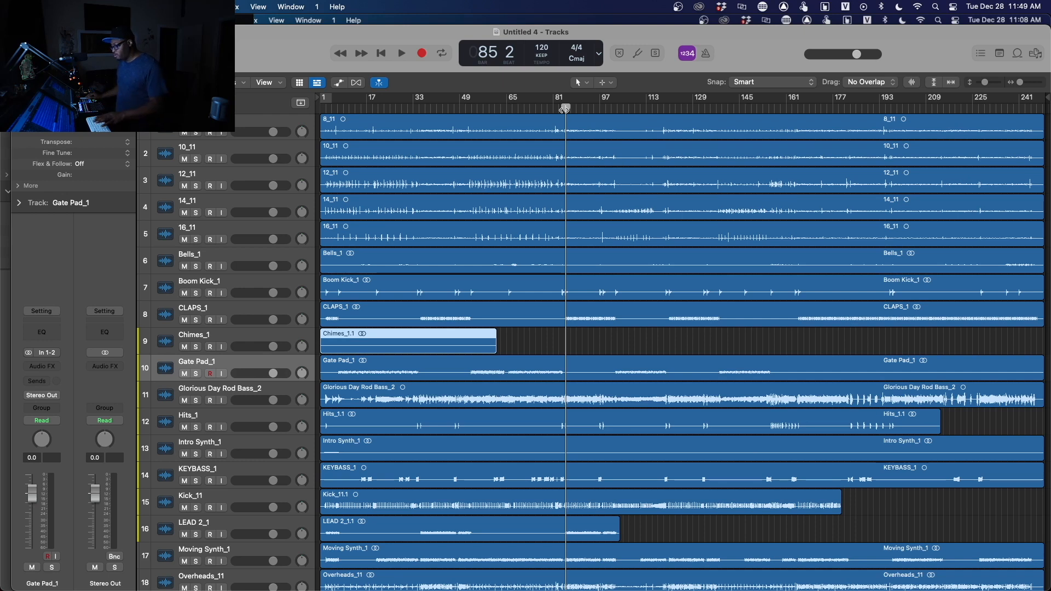
pyautogui.click(401, 52)
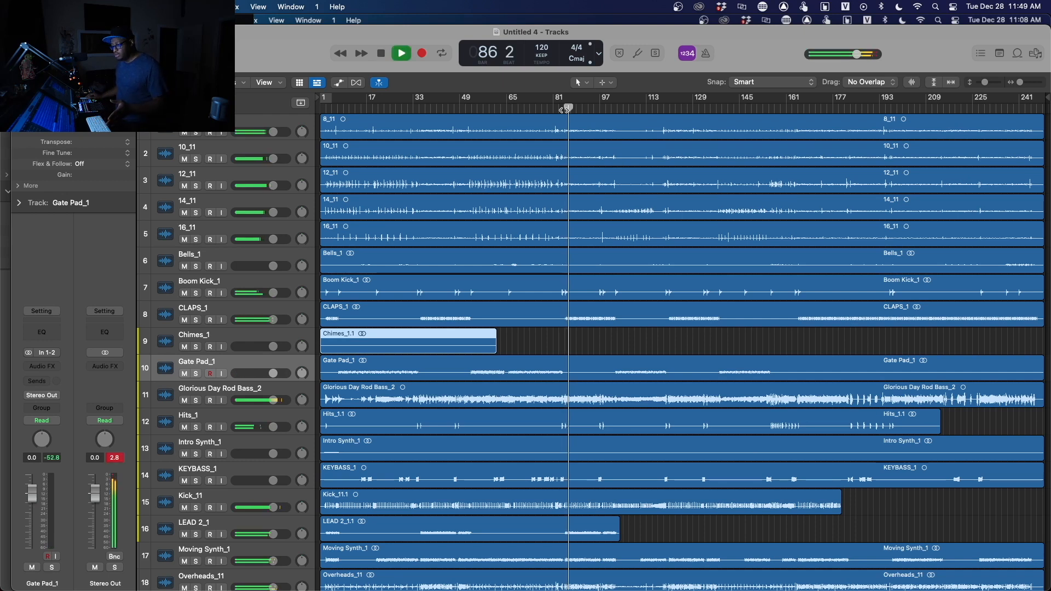
pyautogui.click(380, 53)
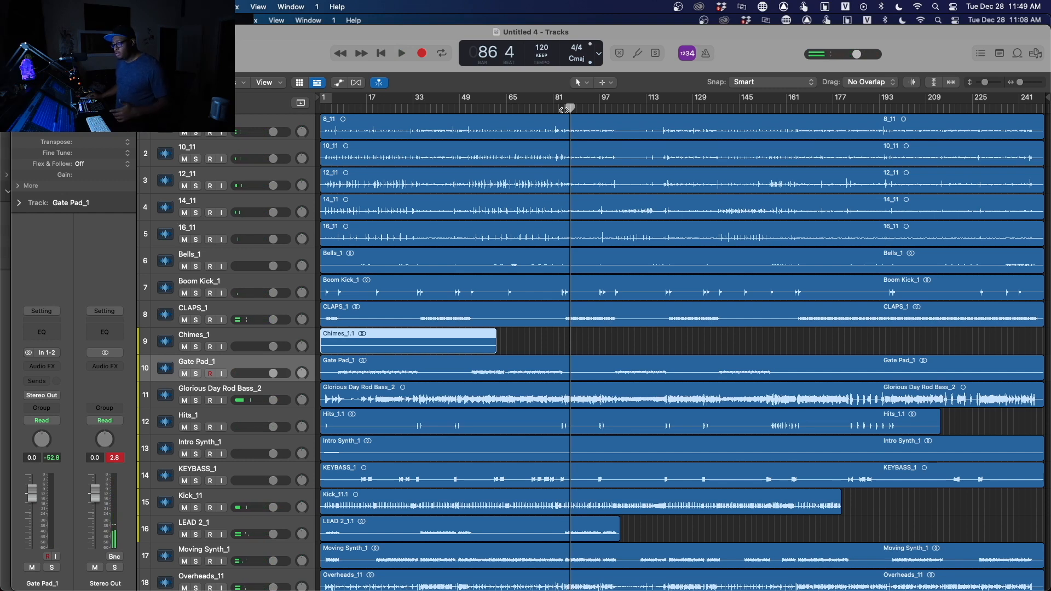
pyautogui.moveTo(210, 306)
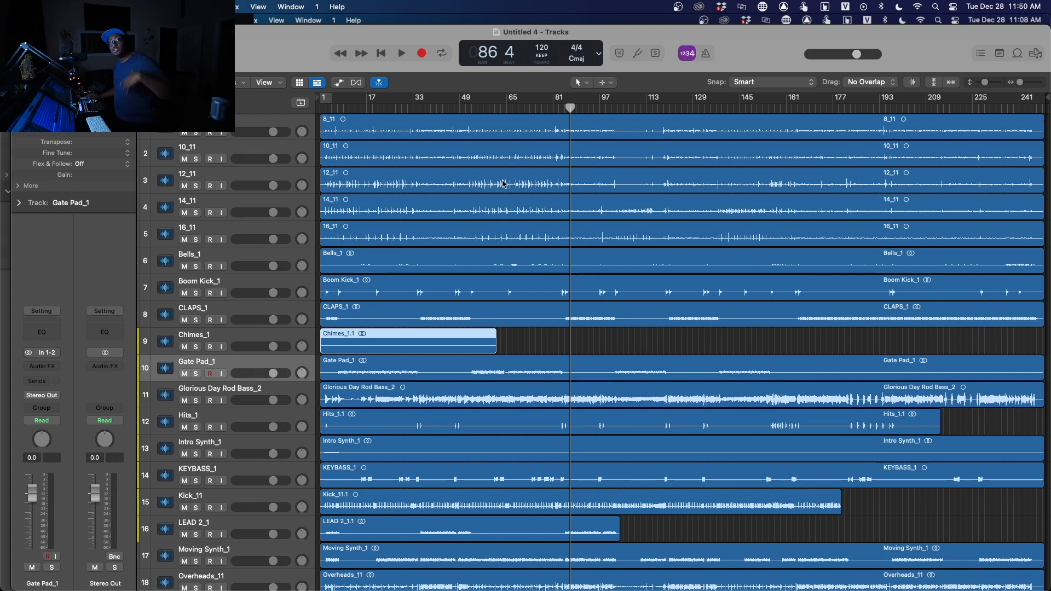
pyautogui.moveTo(482, 178)
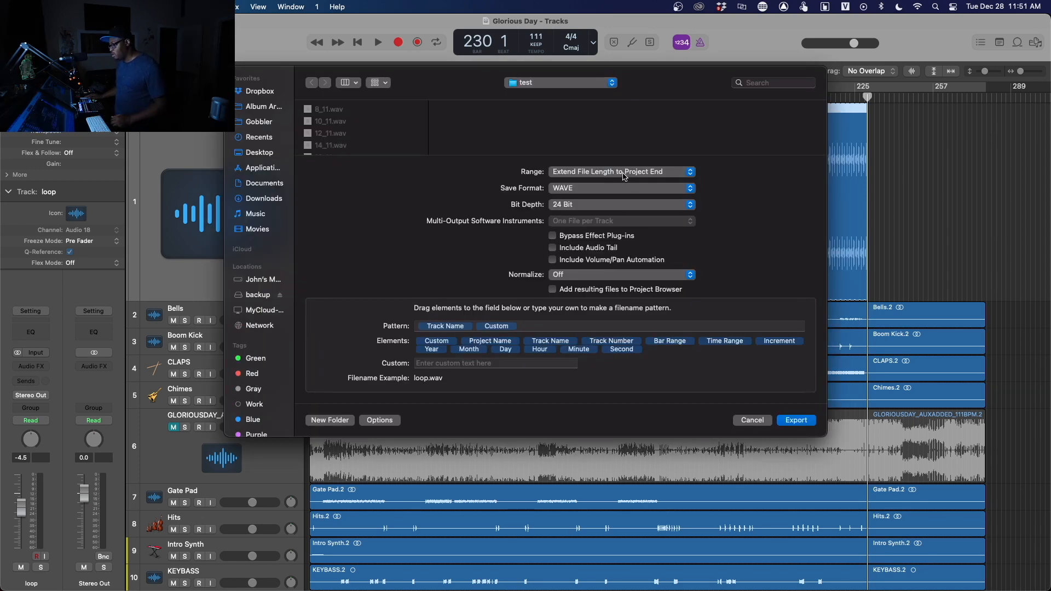
# - Review the Range choices in the Export All Tracks as Audio Files dialog and pick one
pyautogui.click(620, 172)
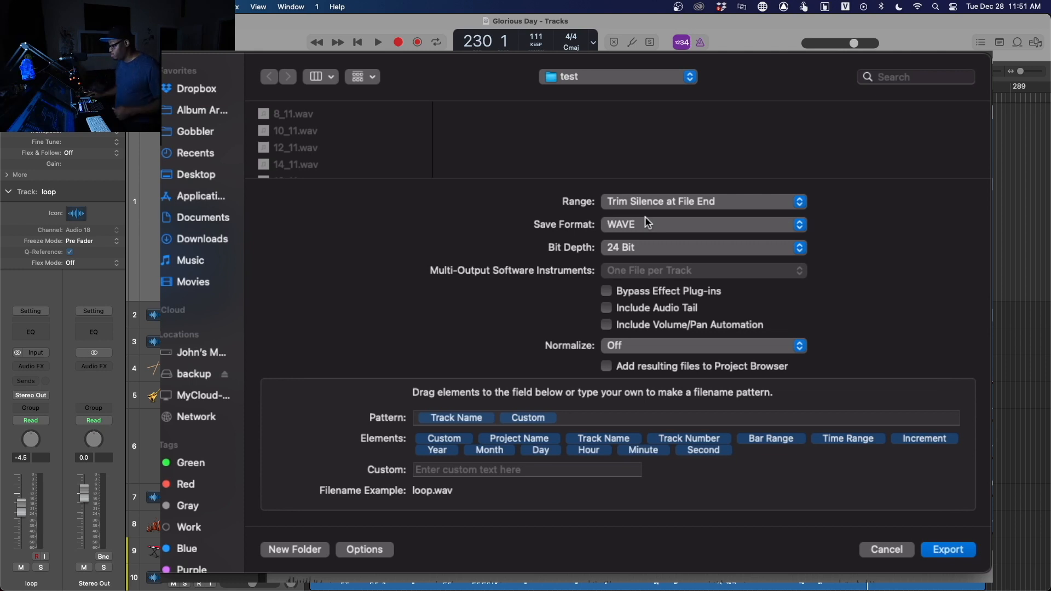
pyautogui.click(702, 202)
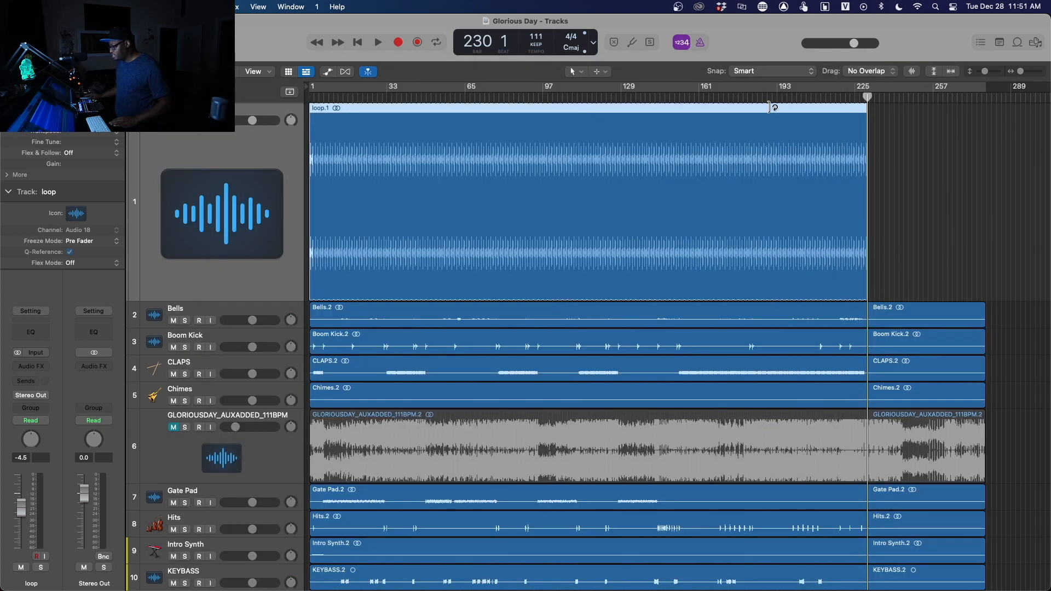
# - Turn on a cycle spanning the whole song, roughly bars 1 to 225
pyautogui.click(436, 42)
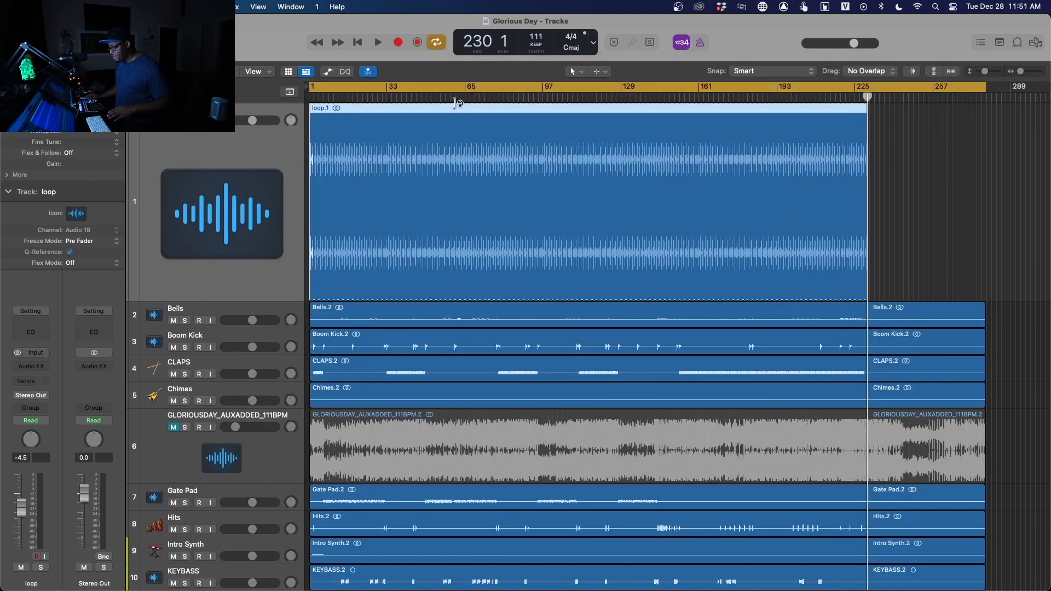
pyautogui.moveTo(549, 121)
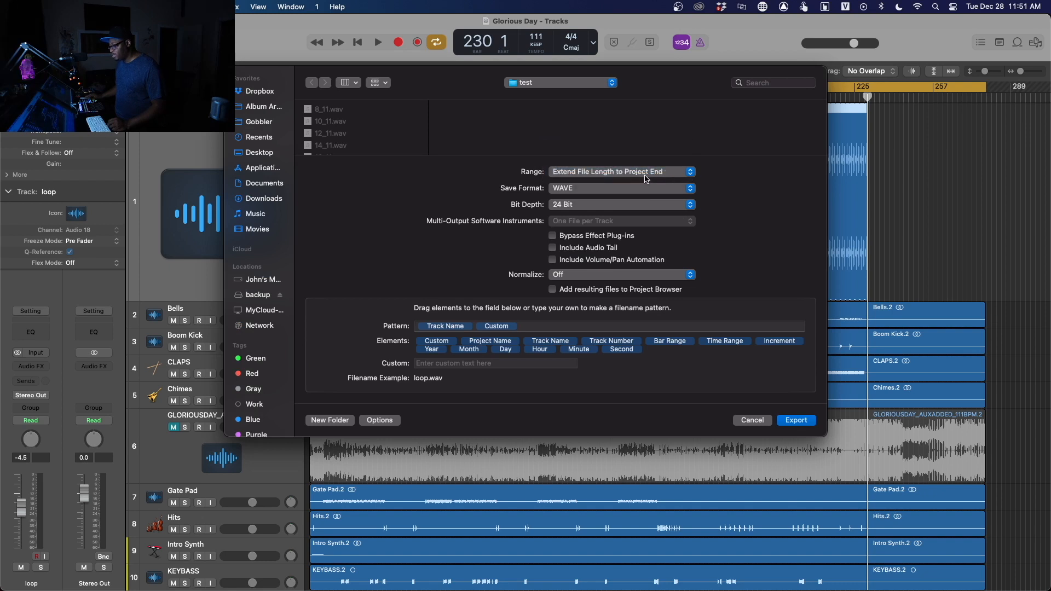
pyautogui.moveTo(753, 426)
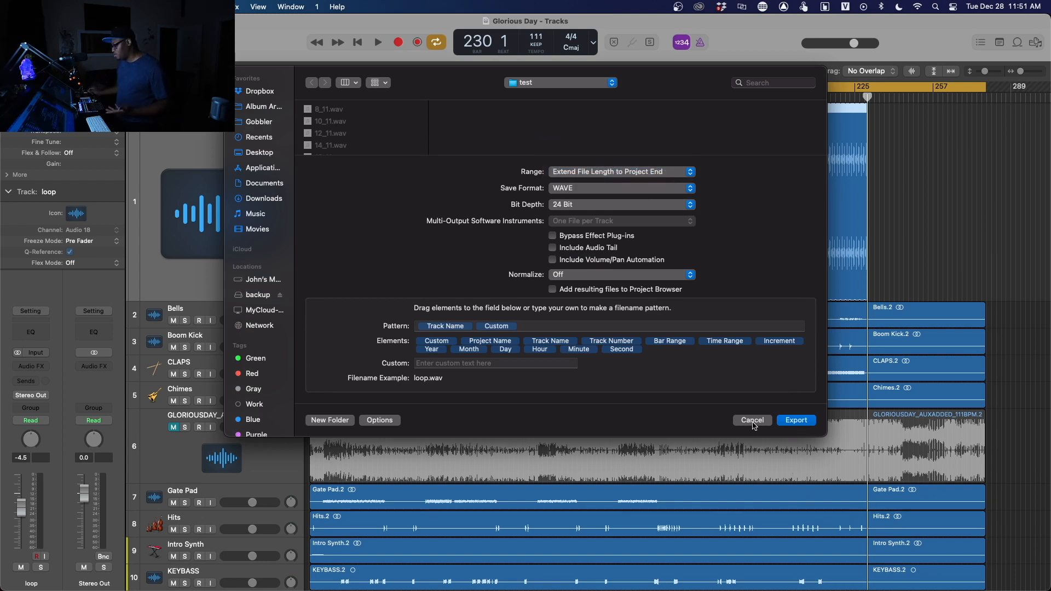
# - Dismiss the export dialog, then reopen All Tracks as Audio Files and its Range choices
pyautogui.click(751, 420)
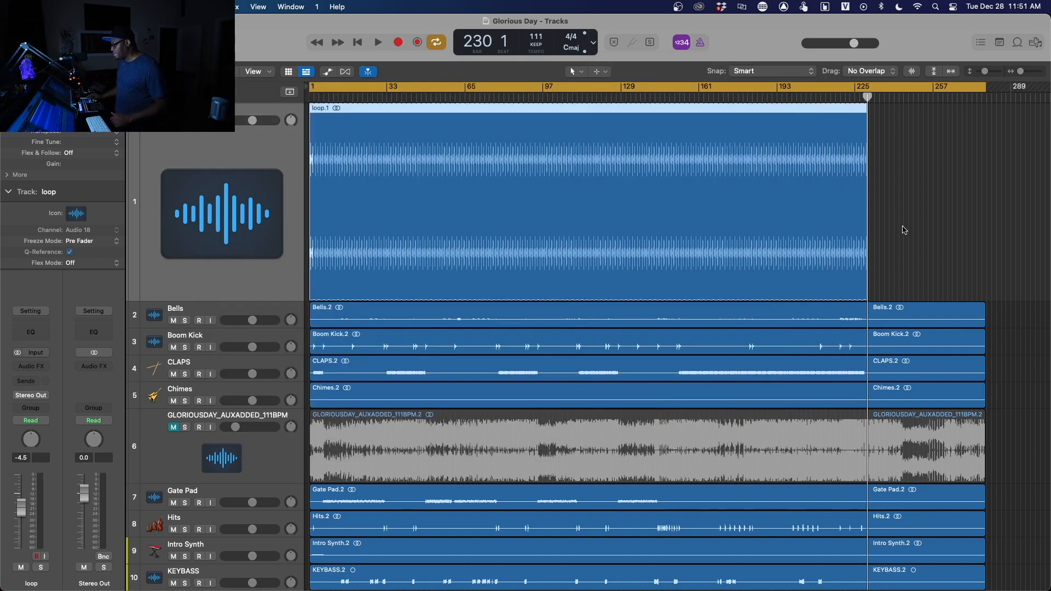
pyautogui.scroll(-3)
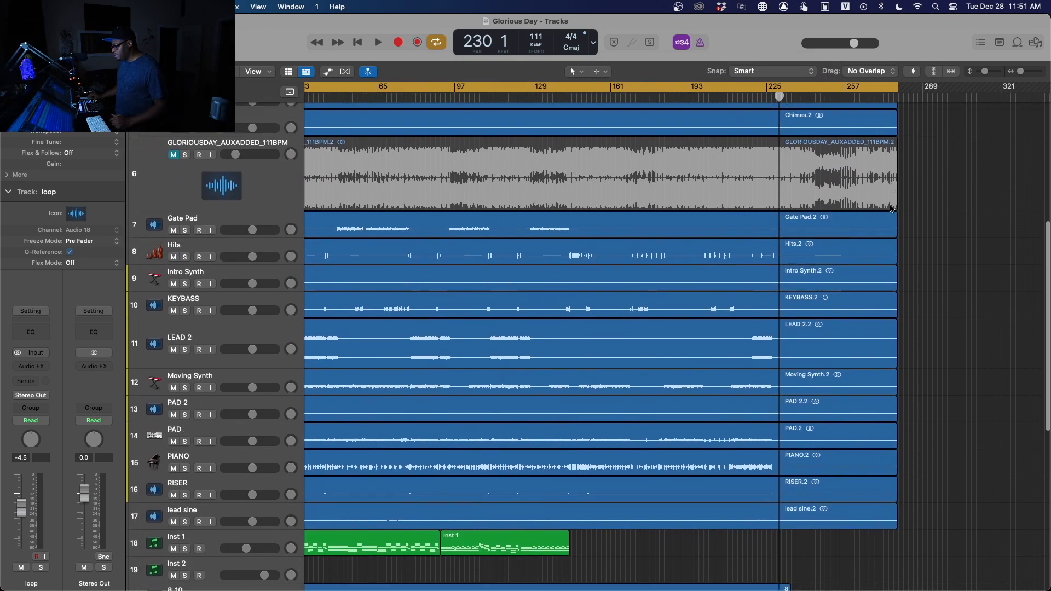
pyautogui.scroll(-3)
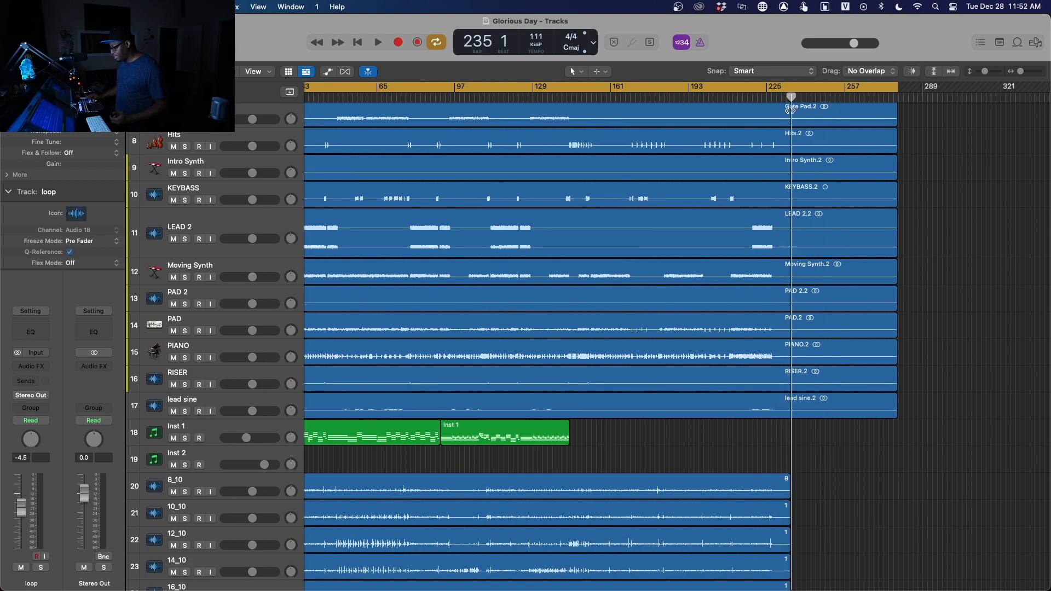
pyautogui.moveTo(729, 325)
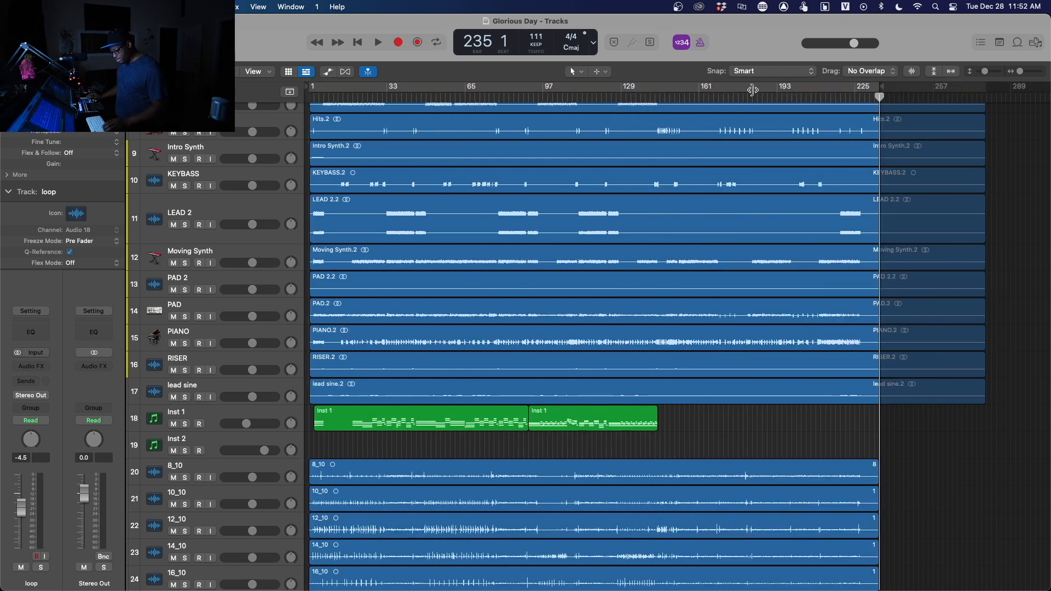
pyautogui.click(619, 173)
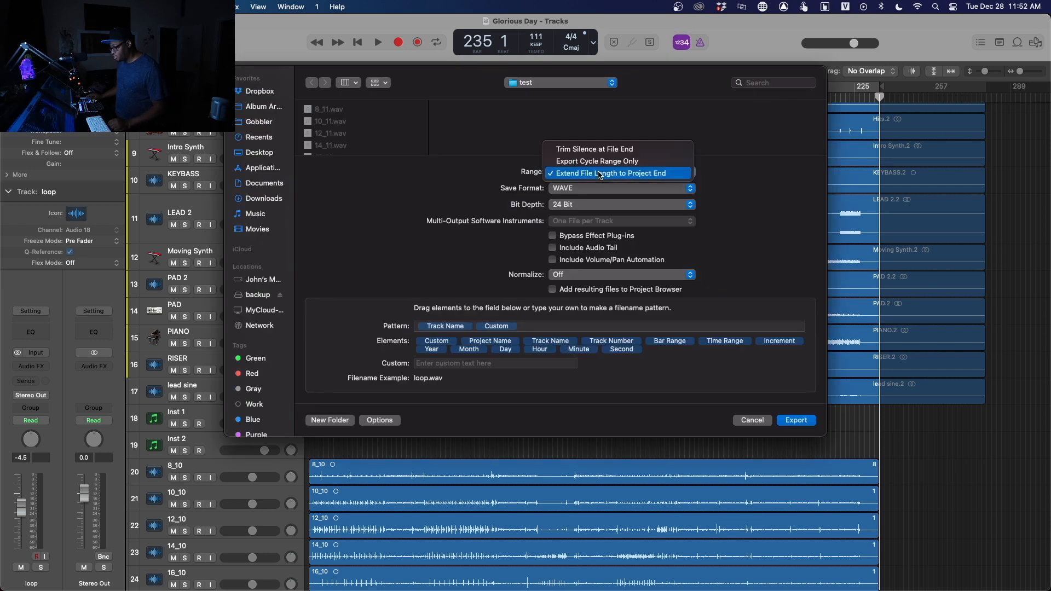
# - Set Range to Extend File Length to Project End, include volume/pan automation, leave plug-in bypass off
pyautogui.click(612, 173)
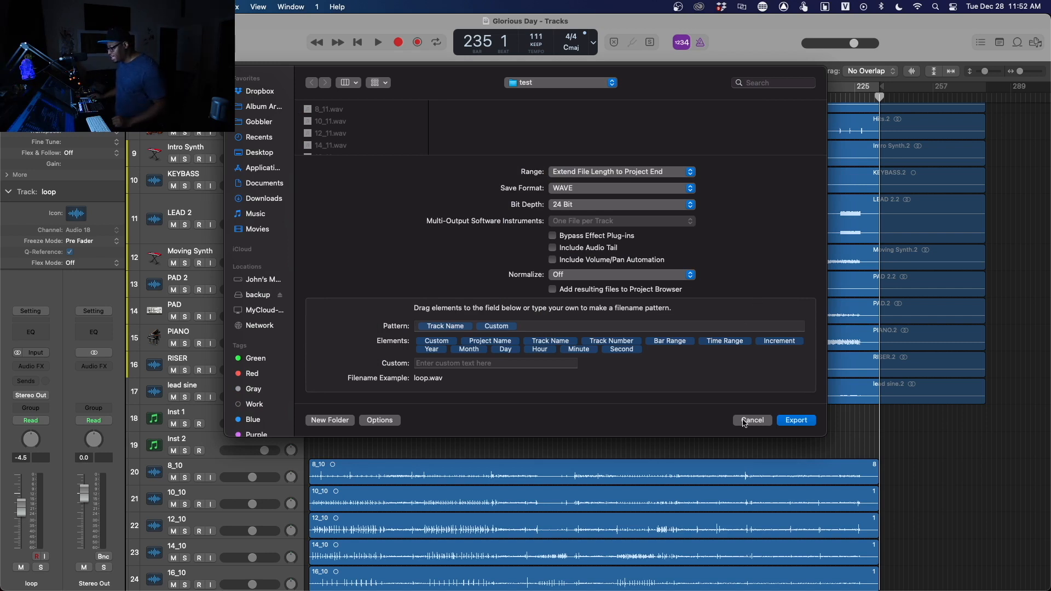
pyautogui.moveTo(717, 360)
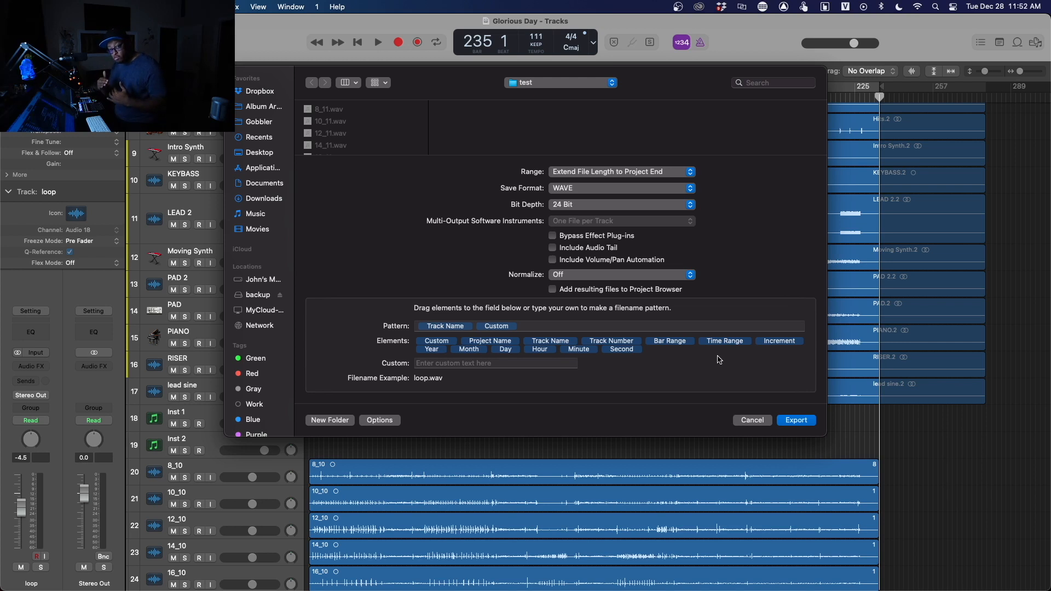
pyautogui.moveTo(548, 265)
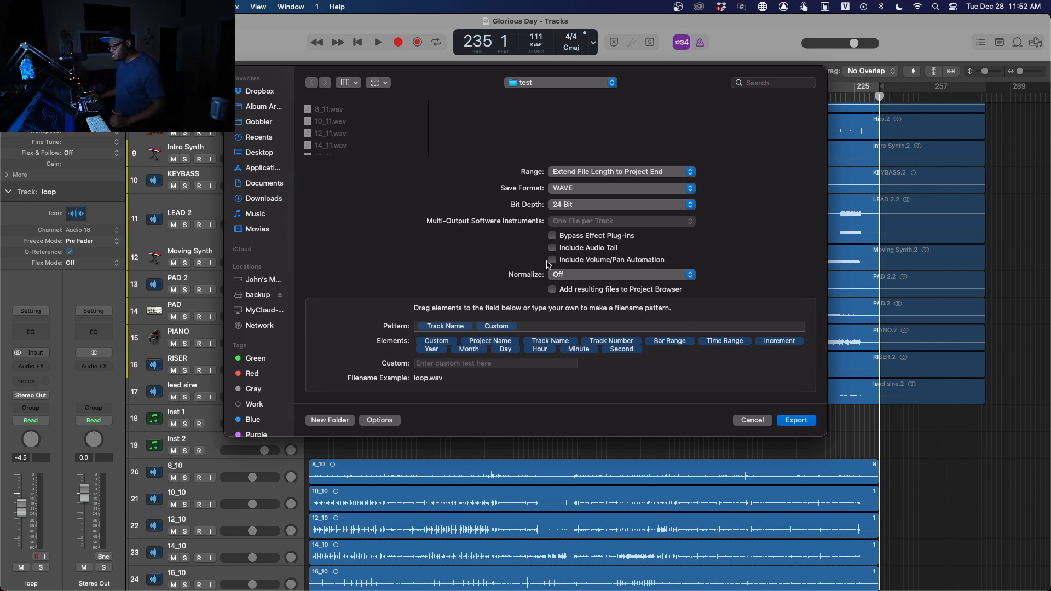
pyautogui.click(552, 261)
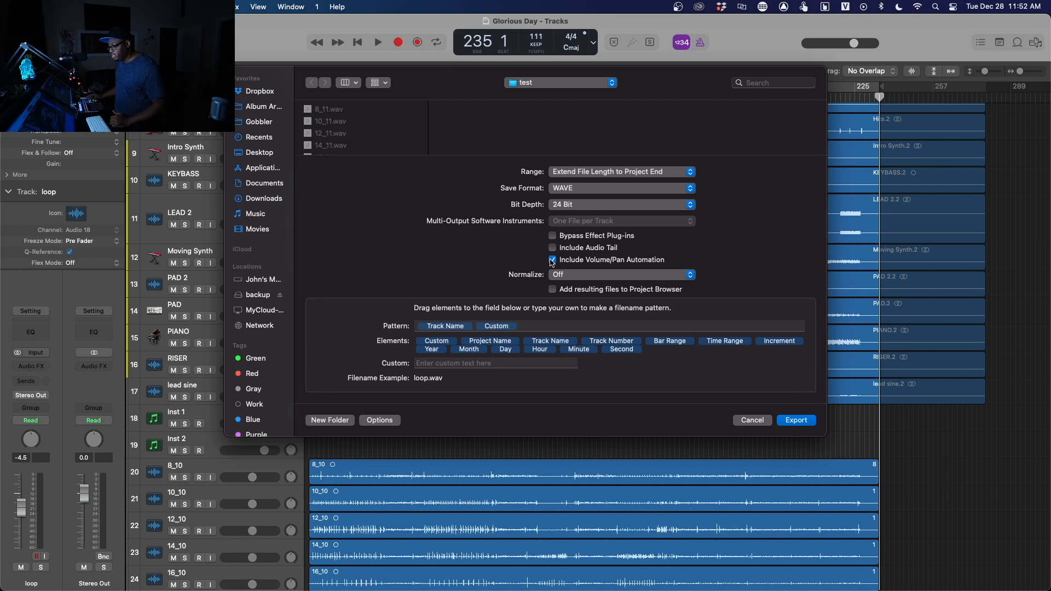
pyautogui.moveTo(633, 258)
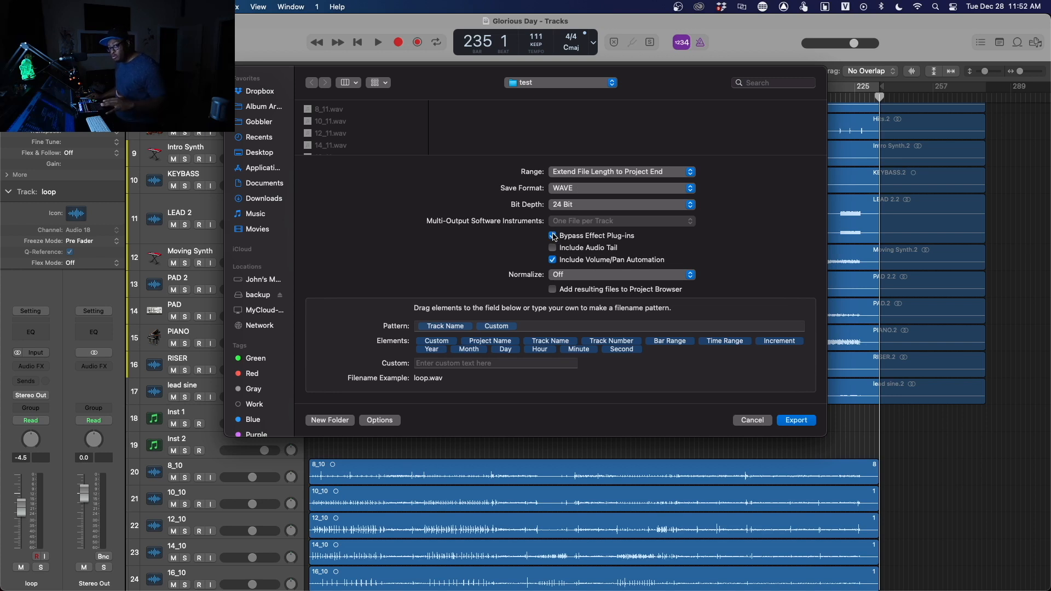
pyautogui.click(552, 235)
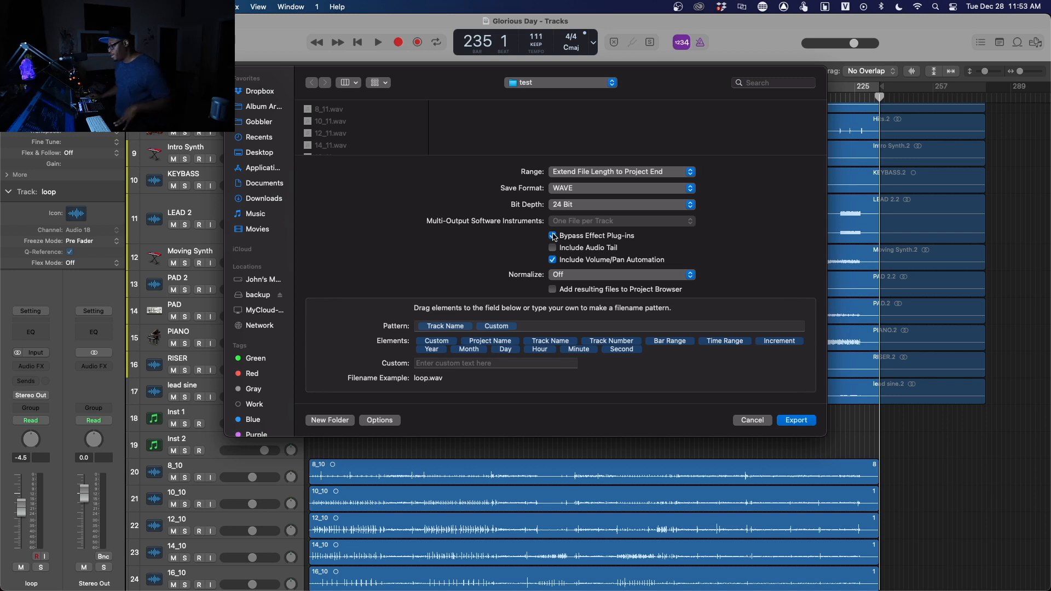
pyautogui.click(552, 236)
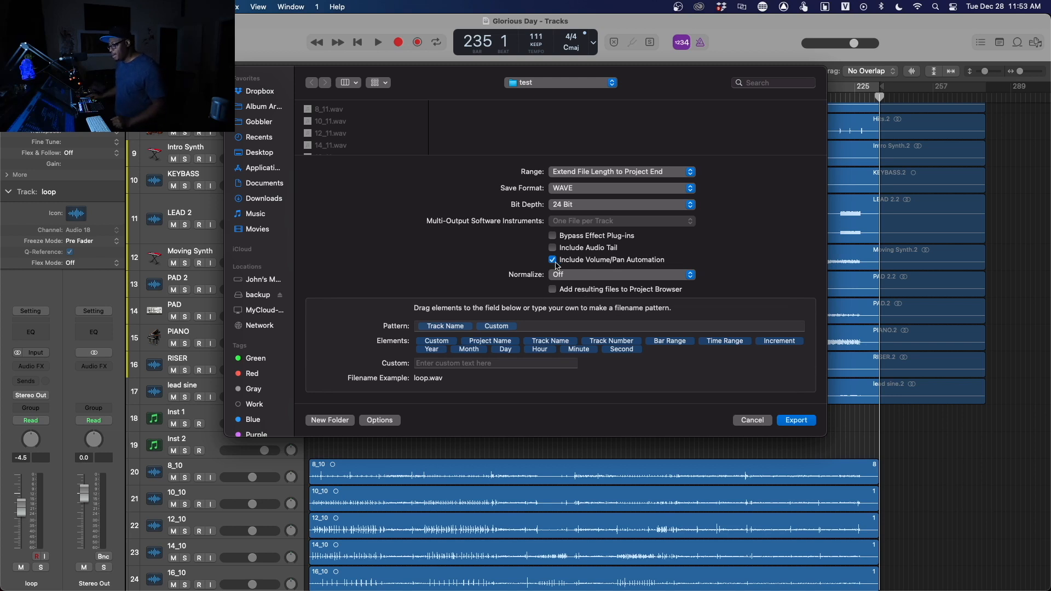
pyautogui.moveTo(584, 279)
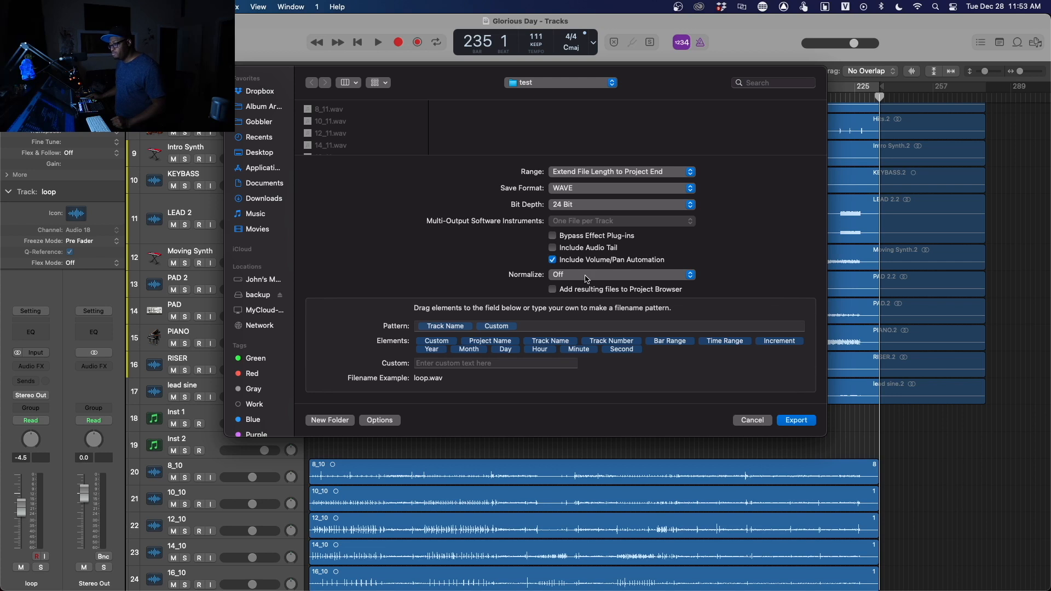
# - Keep Normalize Off, create the TEST folder and export the stems as WAV files into it
pyautogui.click(620, 274)
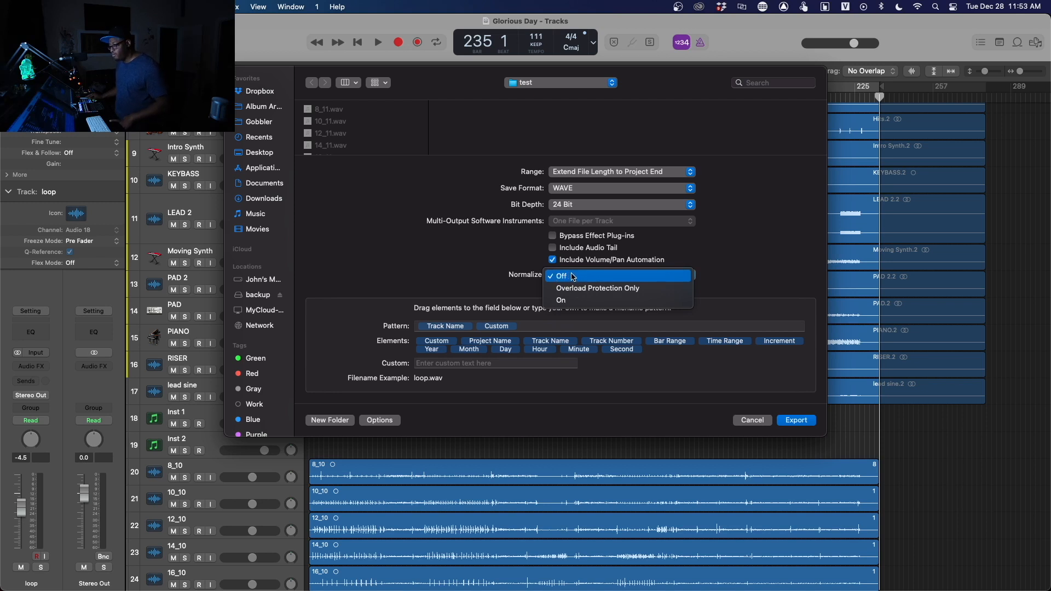
pyautogui.click(596, 287)
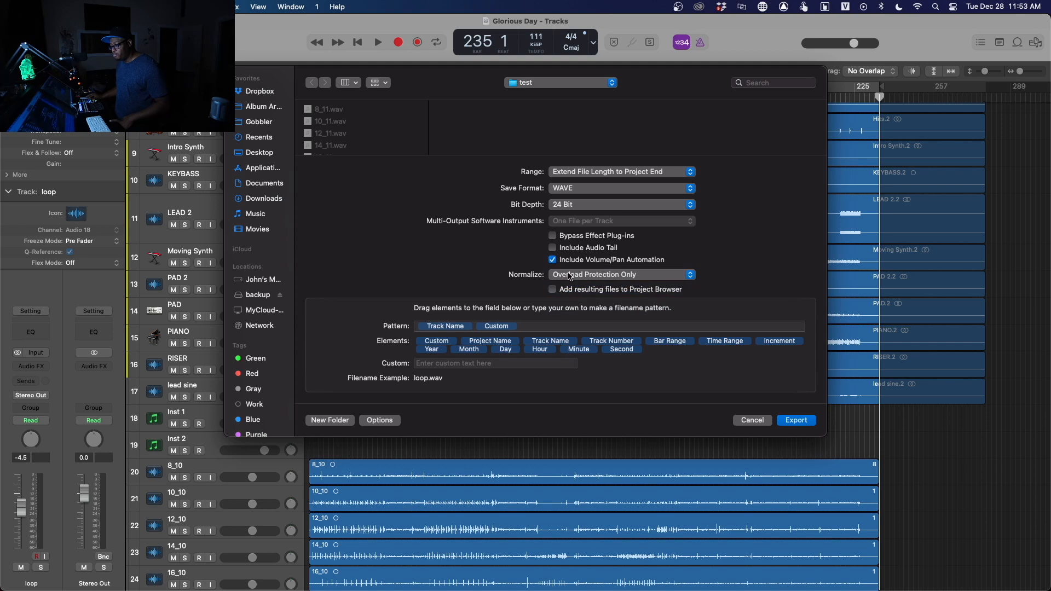
pyautogui.click(619, 274)
pyautogui.write('TE')
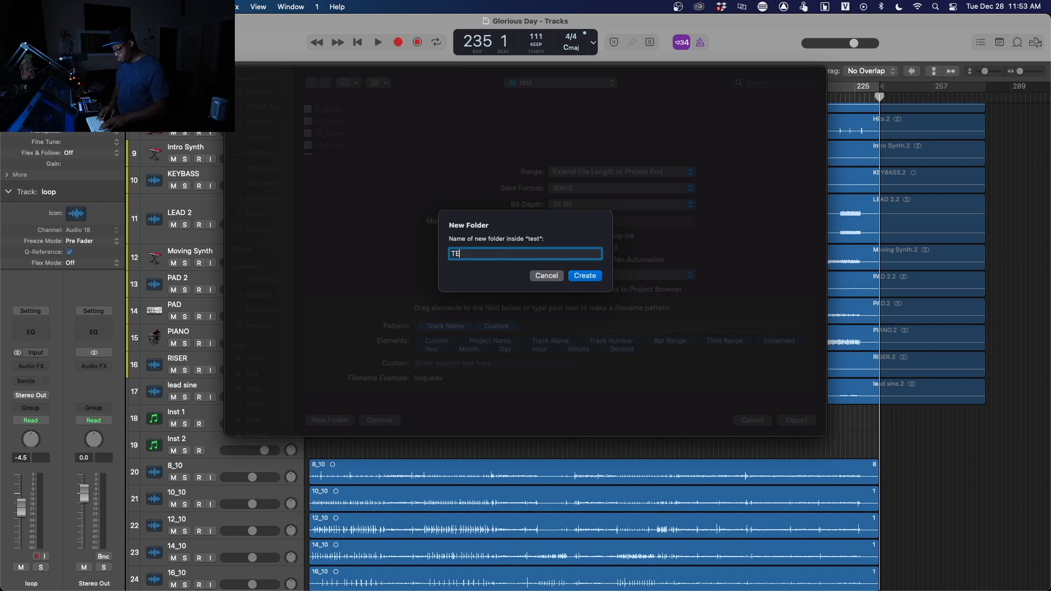
pyautogui.click(584, 276)
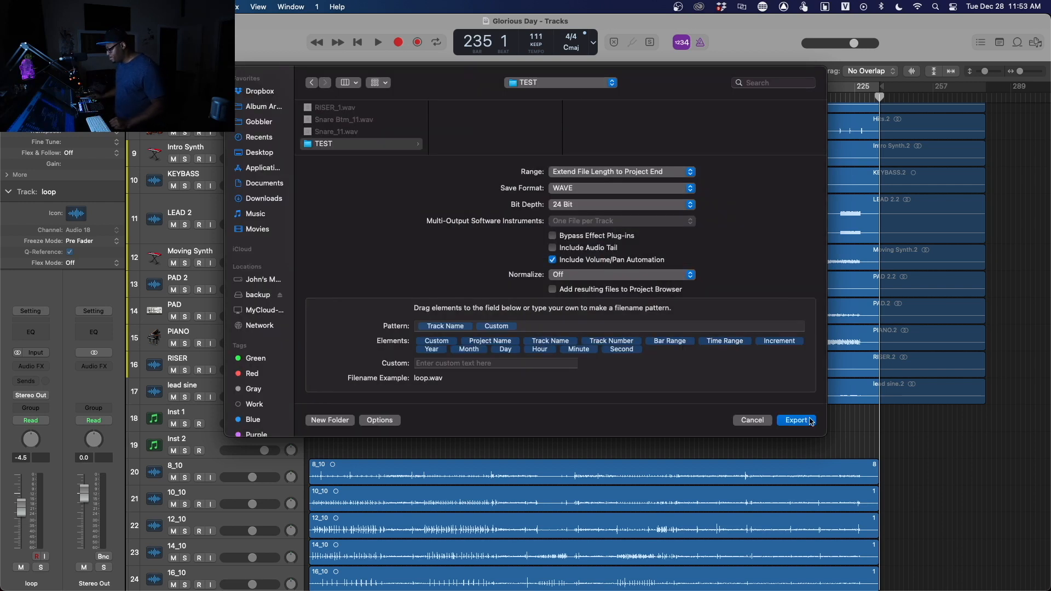
pyautogui.click(796, 421)
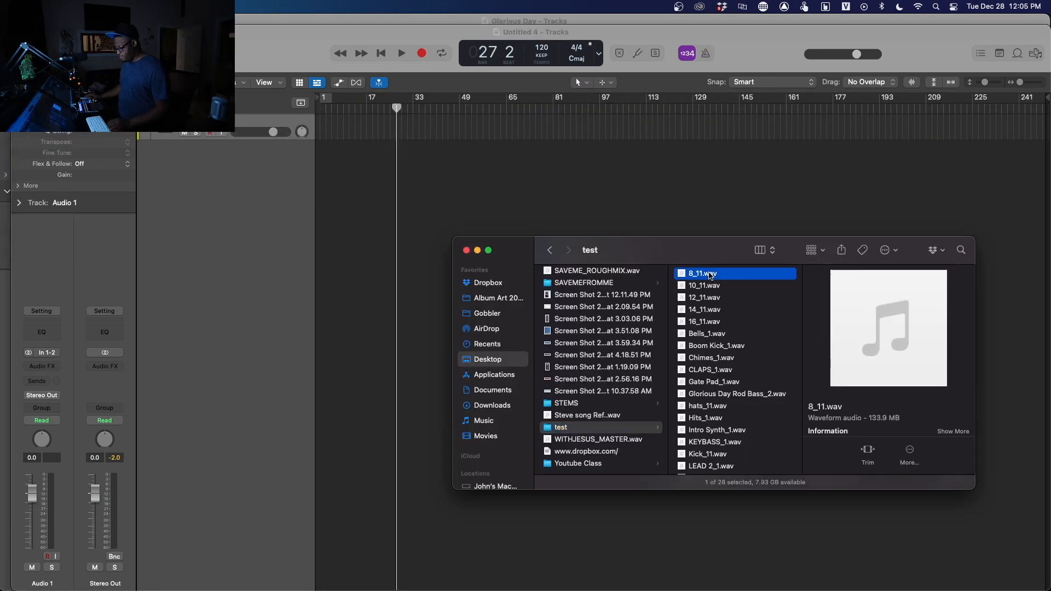
# - Select all exported stems in Finder and add them to the Untitled 4 session as audio tracks
pyautogui.press('cmd+a')
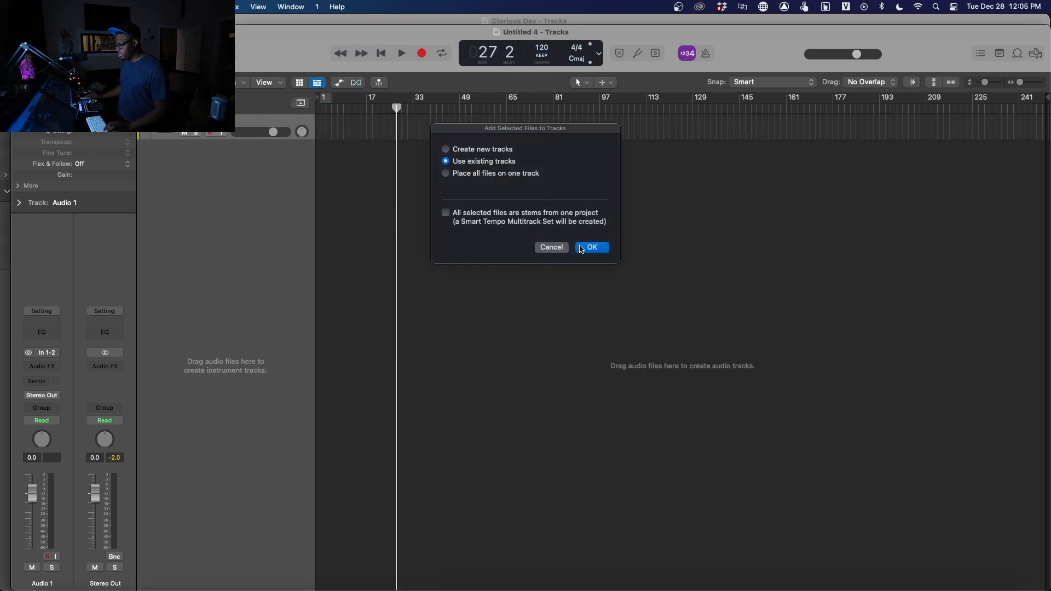
pyautogui.click(591, 246)
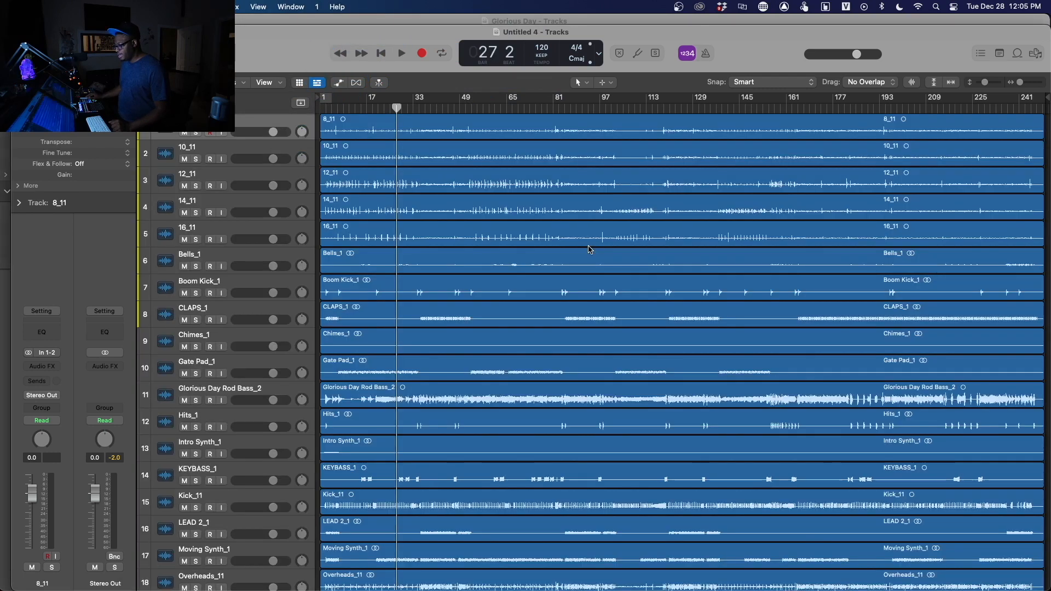
pyautogui.scroll(-3)
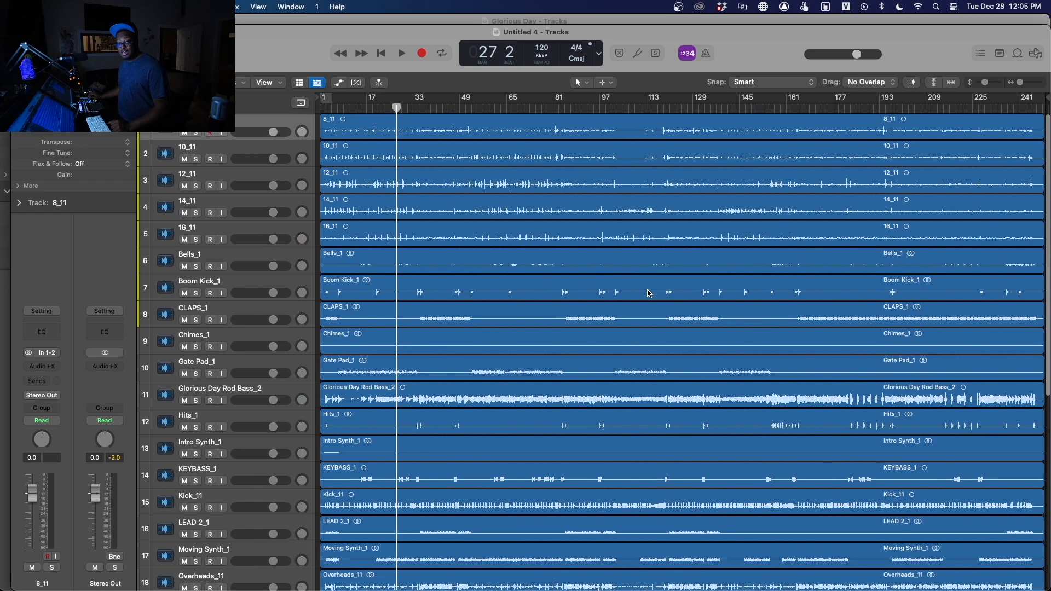
pyautogui.moveTo(557, 482)
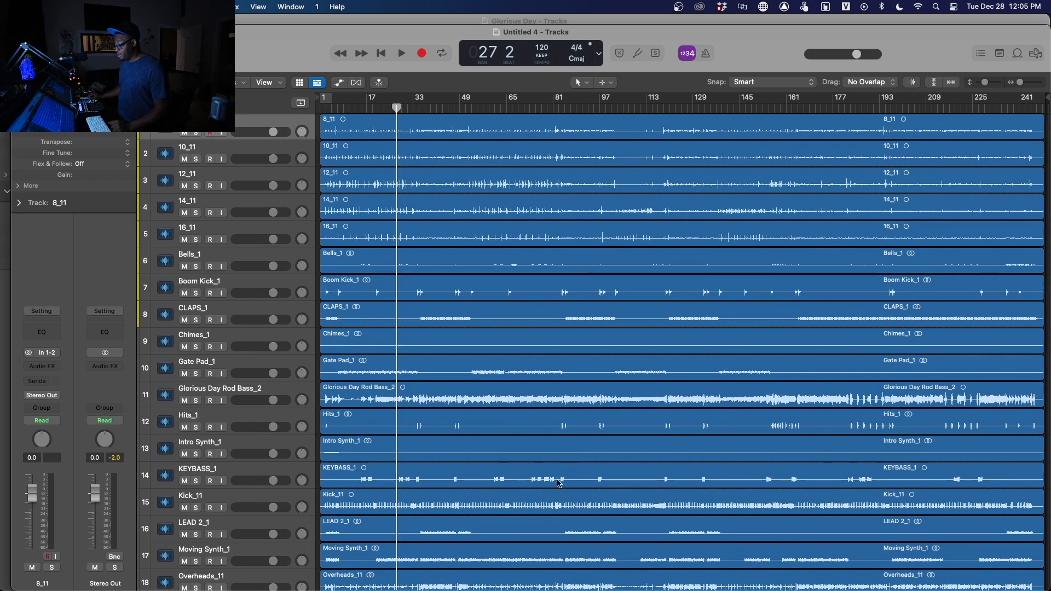